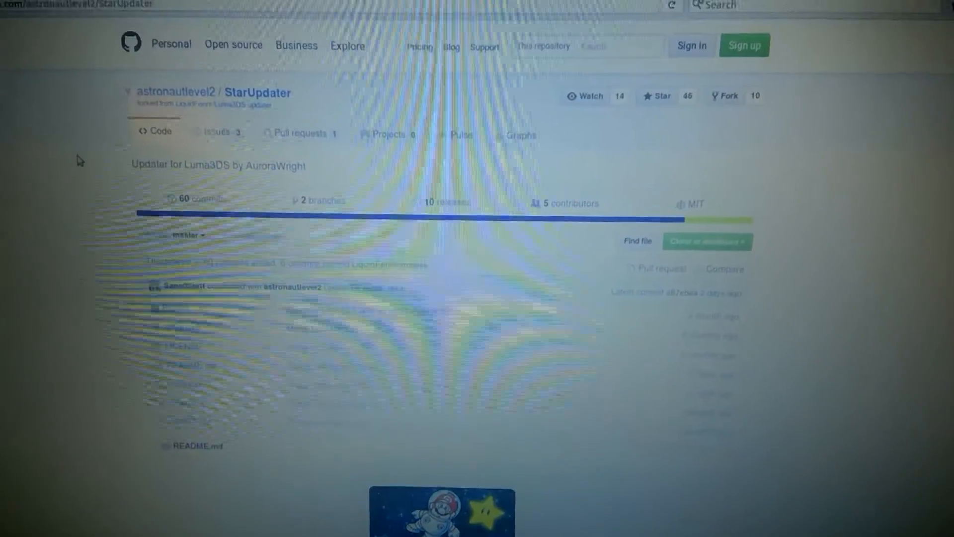
# Step: Scroll down the fork's Code page and go to the StarUpdater releases list
pyautogui.scroll(-3)
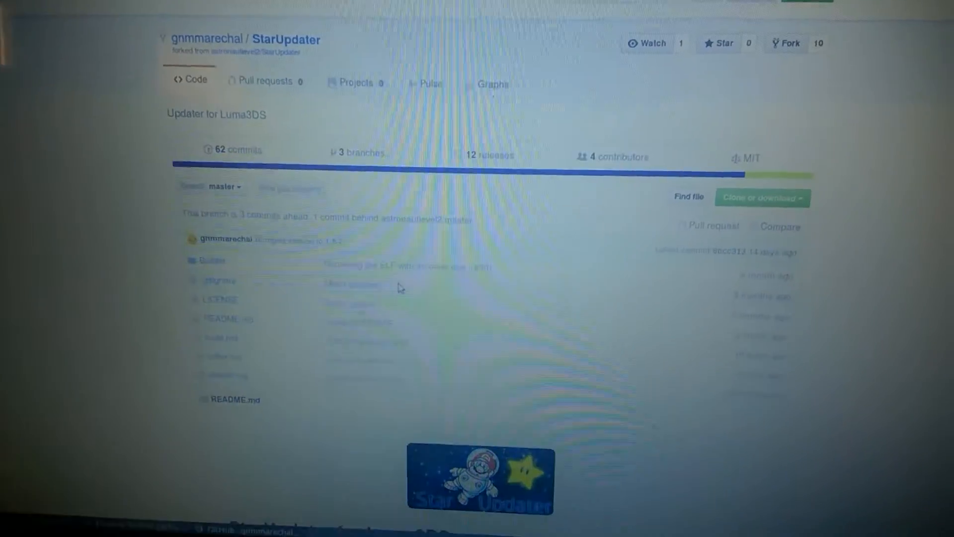
pyautogui.scroll(-3)
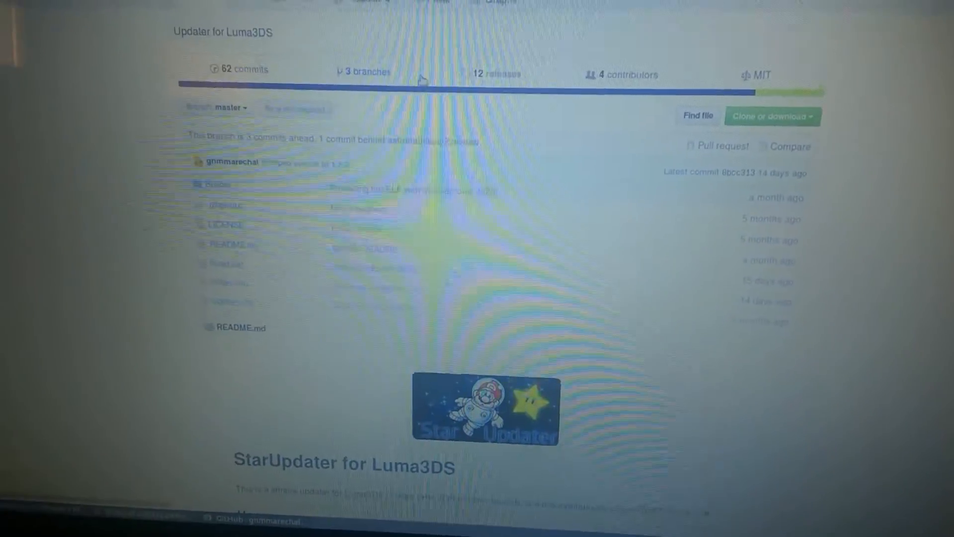
pyautogui.click(495, 74)
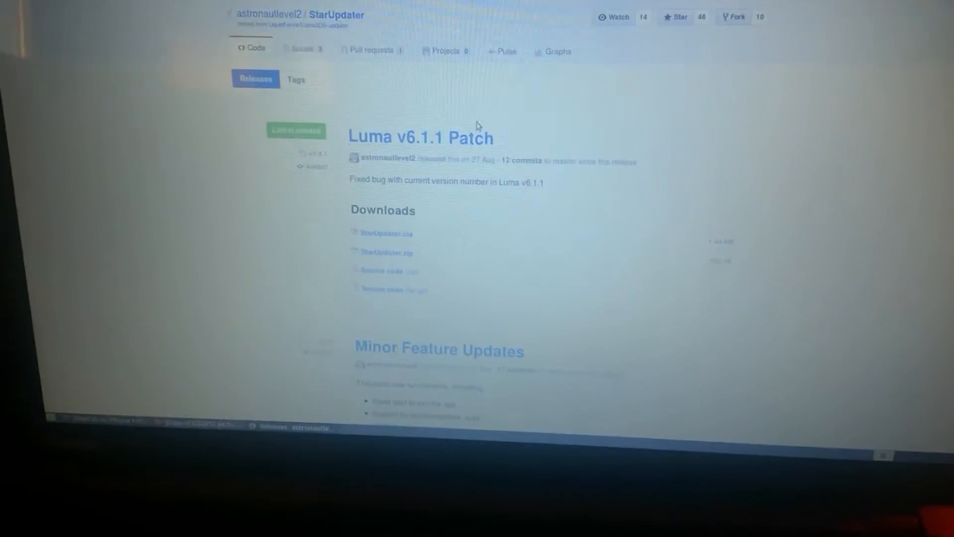
# Step: Scroll down the releases page past the Luma v6.1.1 Patch release
pyautogui.scroll(-3)
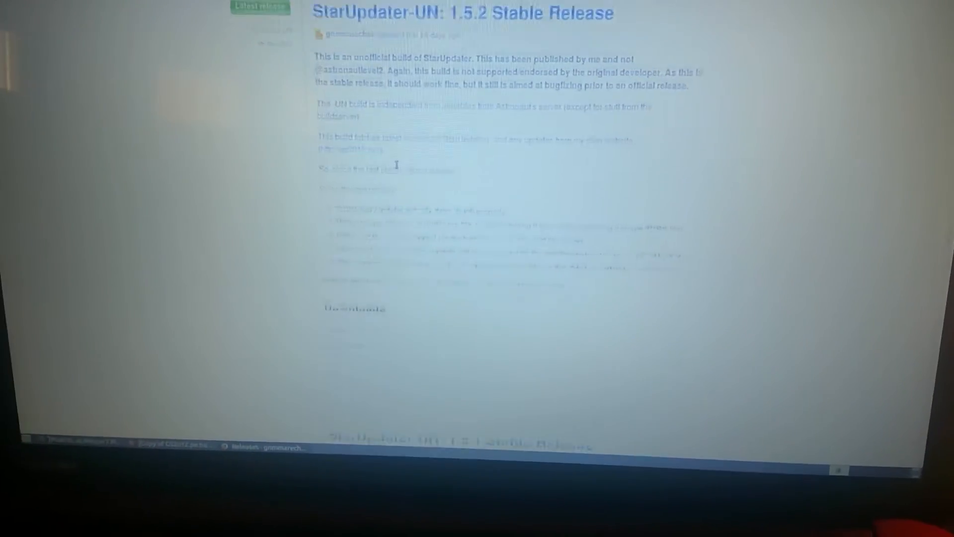
# Step: Scroll through the StarUpdater-UN 1.5.2 Stable Release notes toward the Downloads section
pyautogui.scroll(-3)
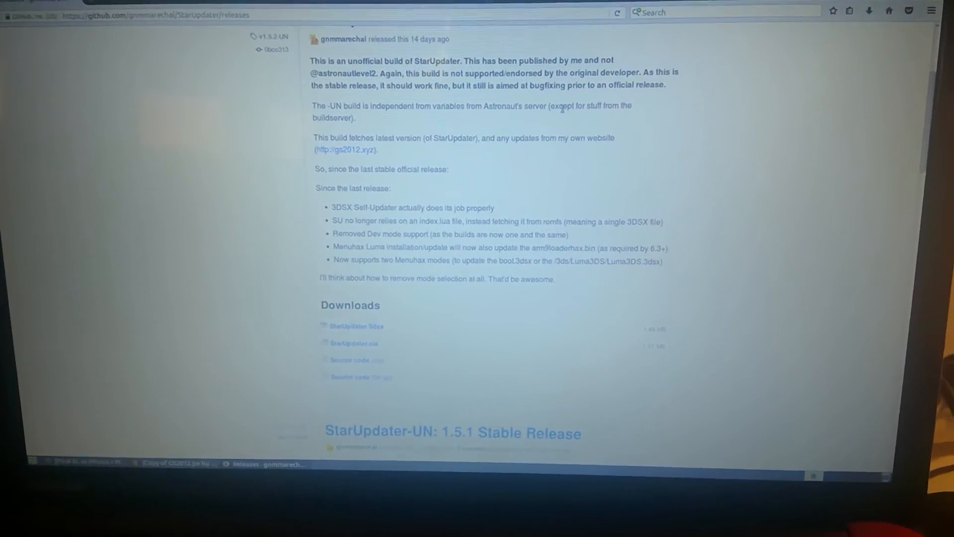
pyautogui.scroll(-3)
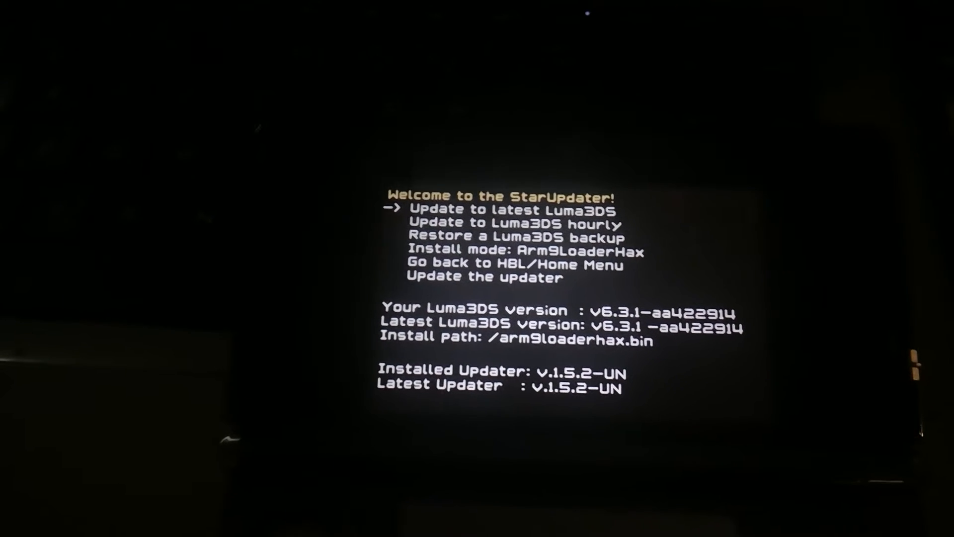
pyautogui.press('down')
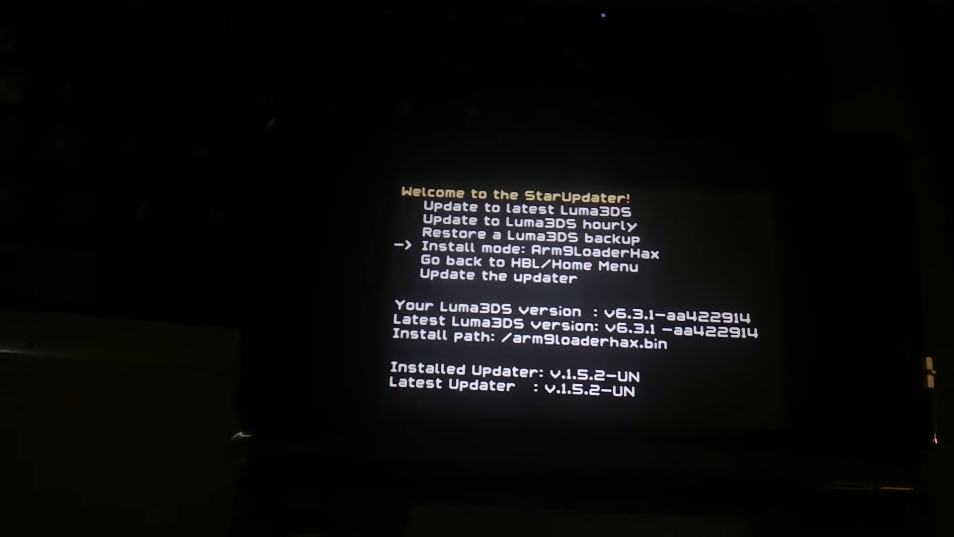
pyautogui.press('down')
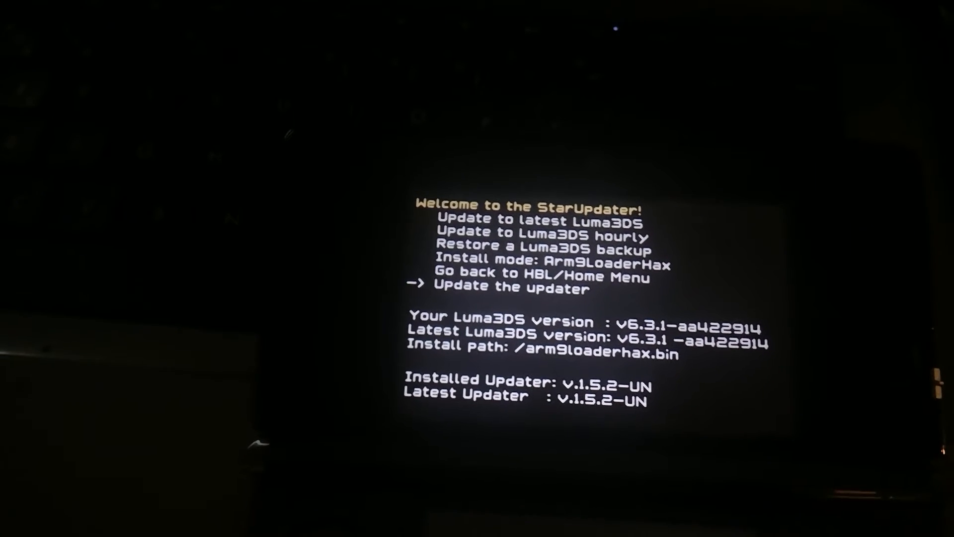
pyautogui.press('Up')
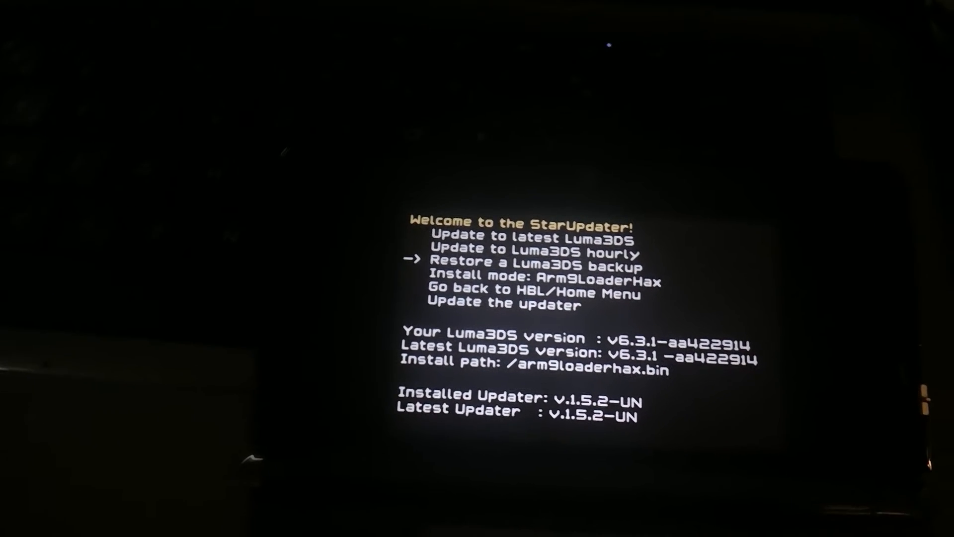
pyautogui.press('down')
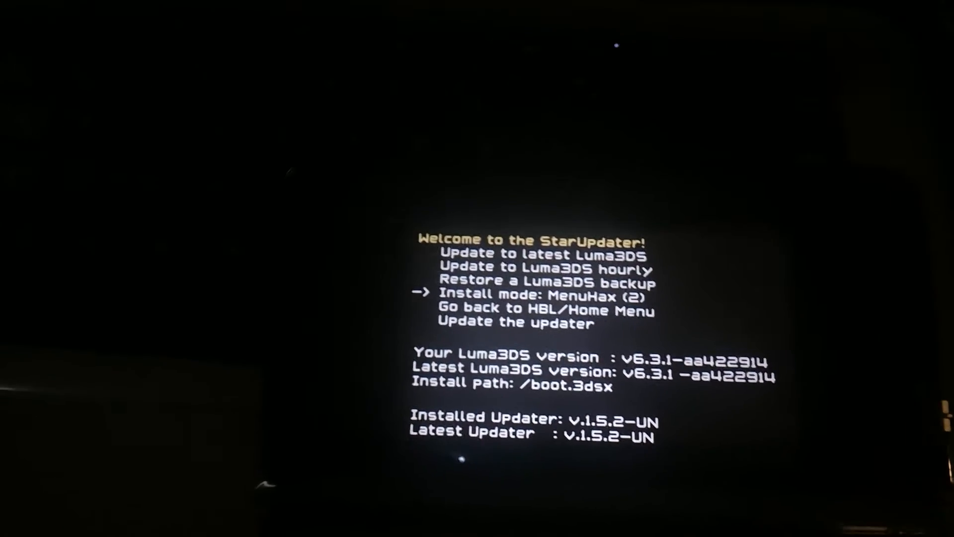
# Step: Move the menu cursor onto 'Update to Luma3DS hourly', keeping MenuHax (2) install mode
pyautogui.press('down')
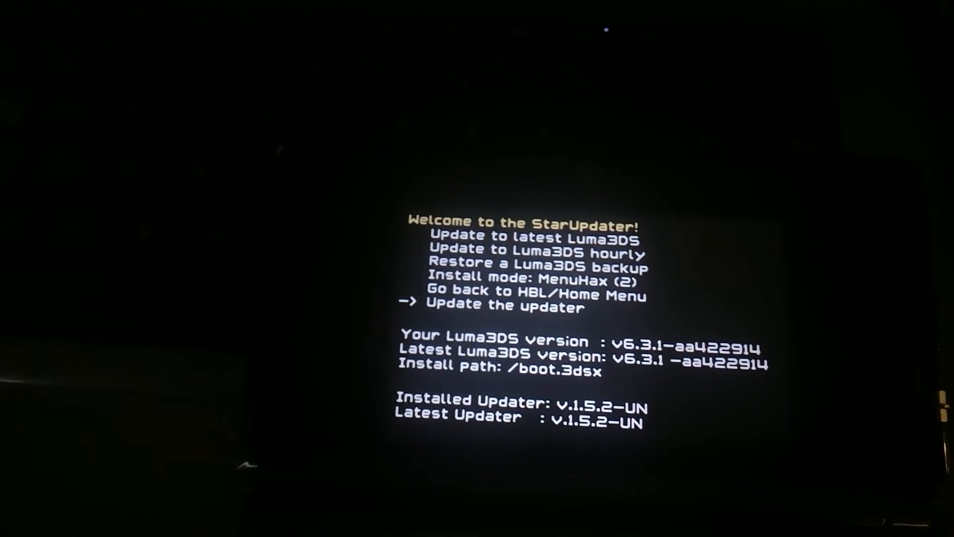
pyautogui.press('up')
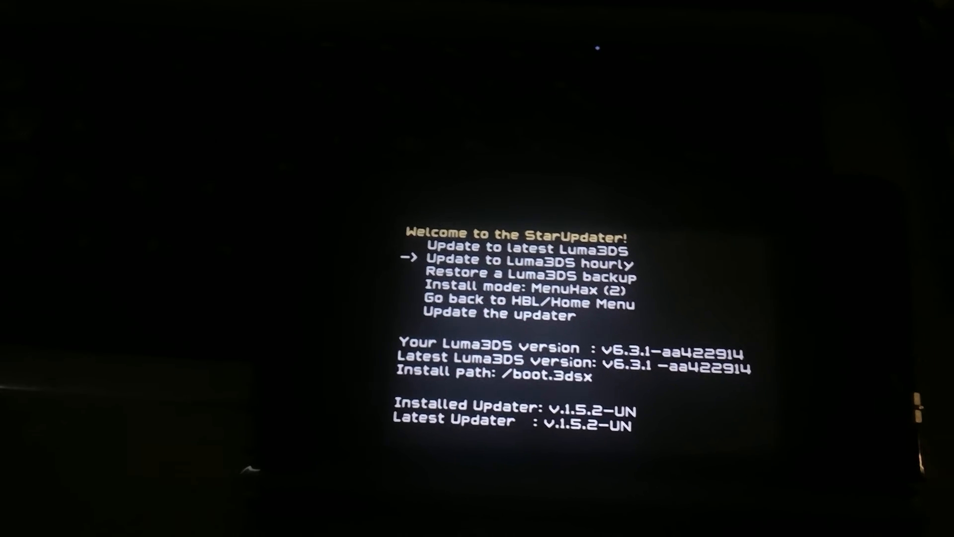